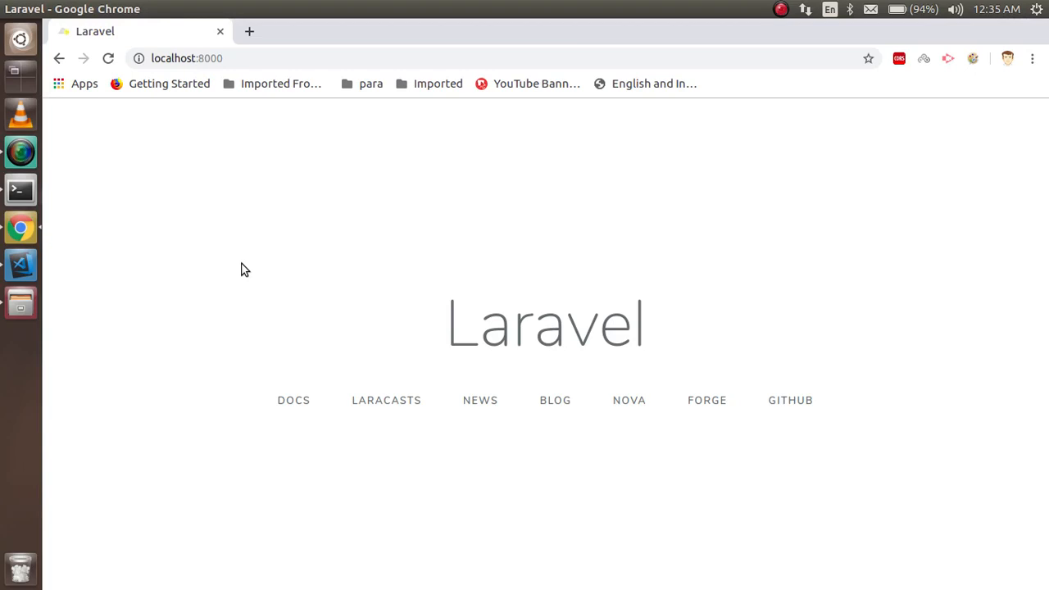
# Fix the last plan note so it reads 'Change in web.php file' without the stray space.
pyautogui.click(20, 266)
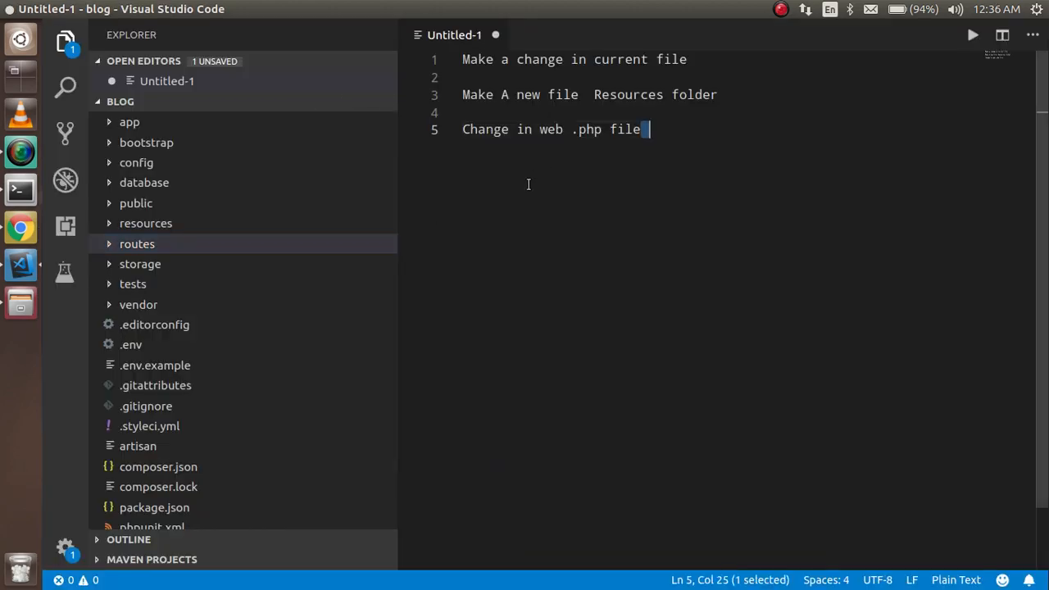
pyautogui.moveTo(586, 155)
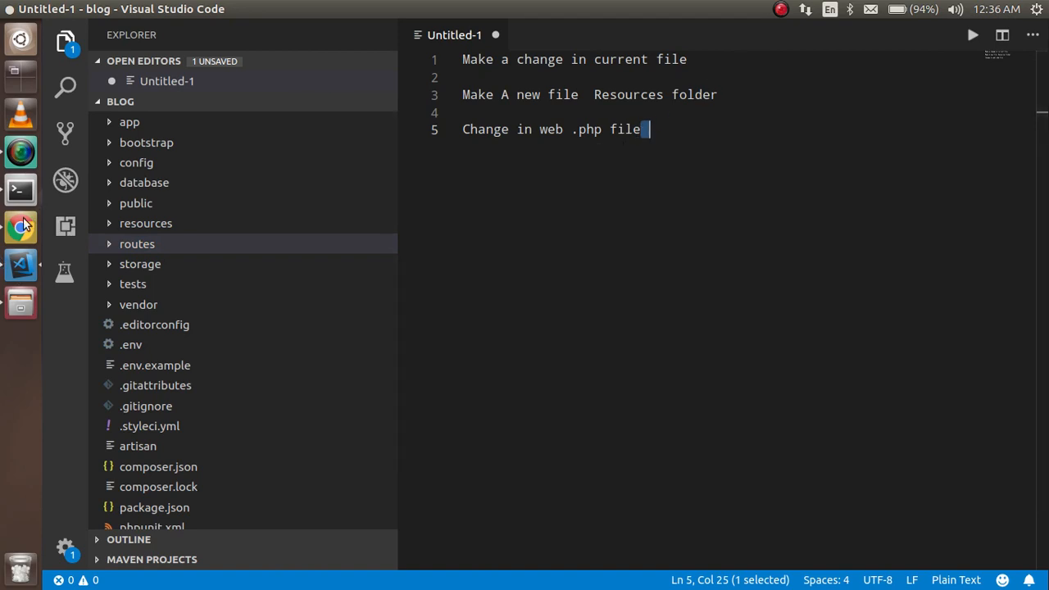
pyautogui.click(20, 226)
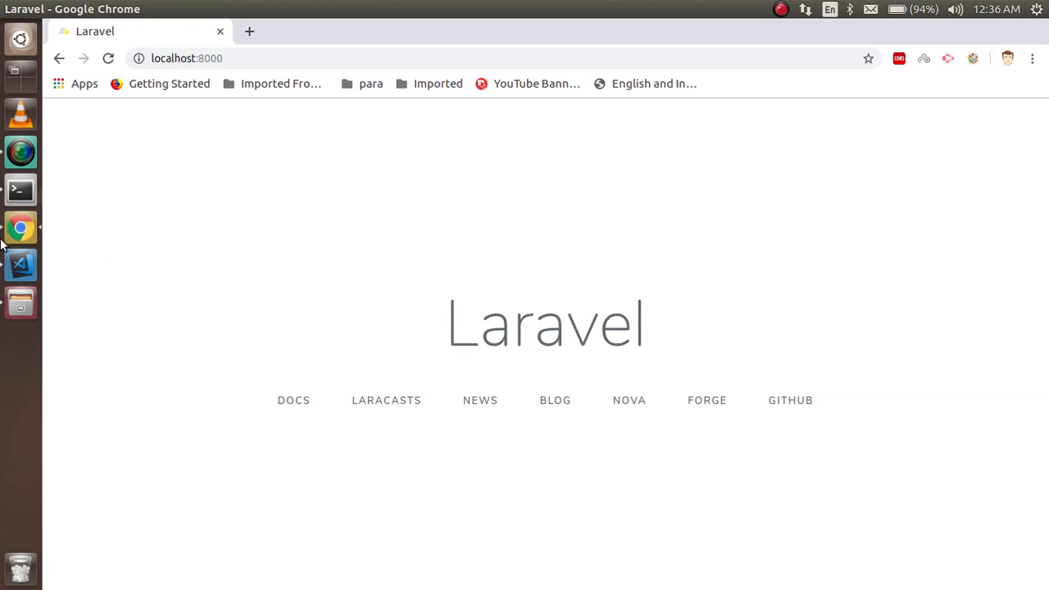
pyautogui.click(19, 265)
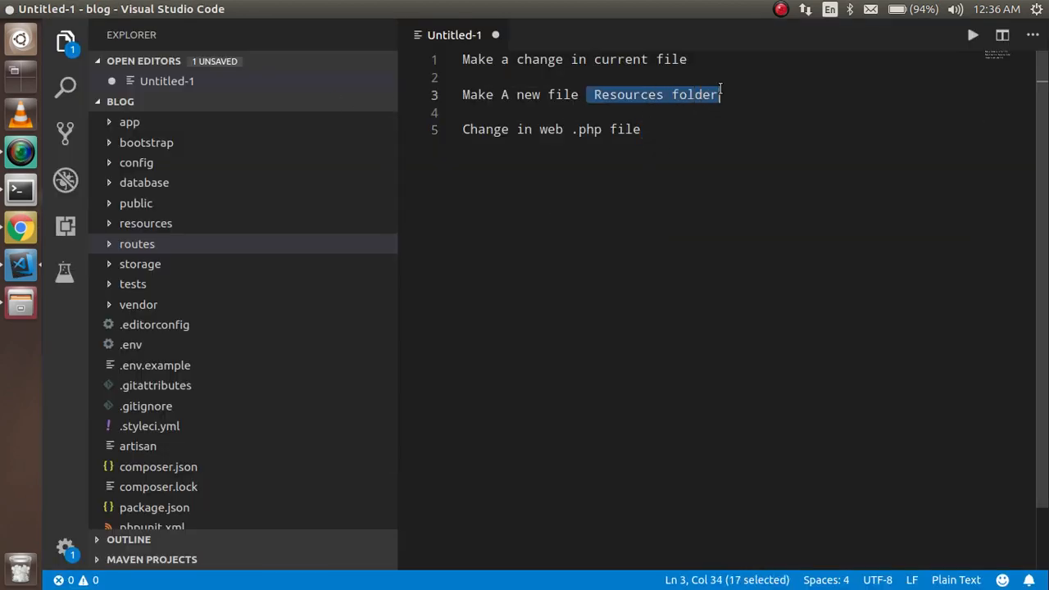
pyautogui.click(718, 94)
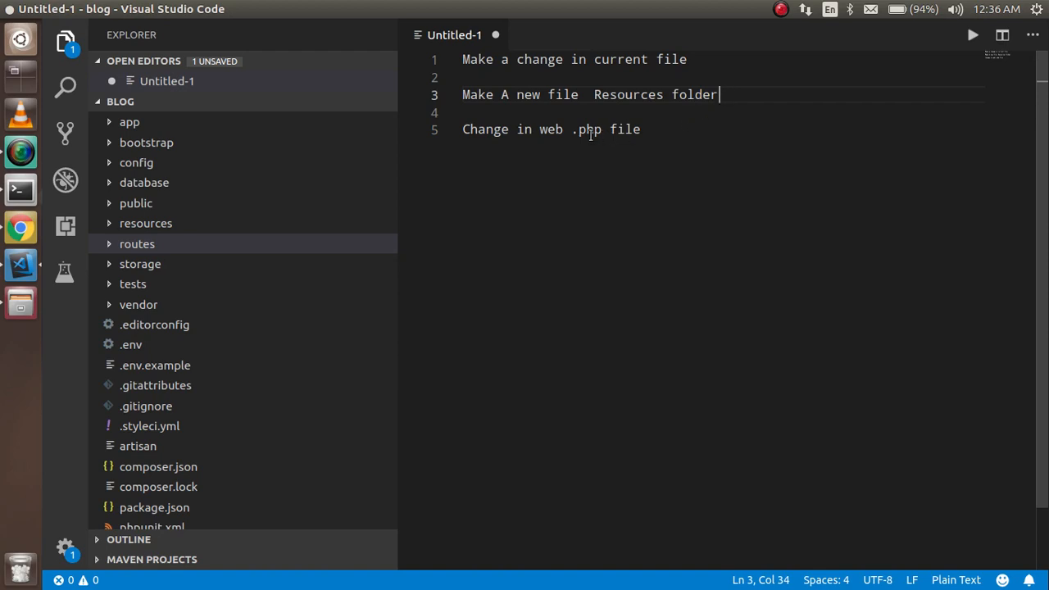
pyautogui.click(574, 130)
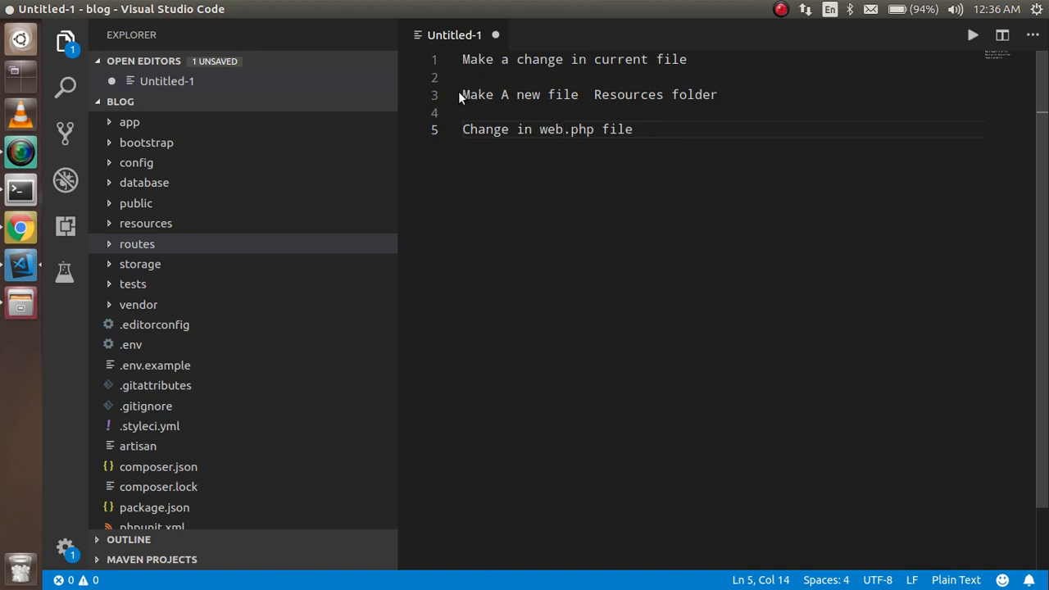
pyautogui.moveTo(660, 141)
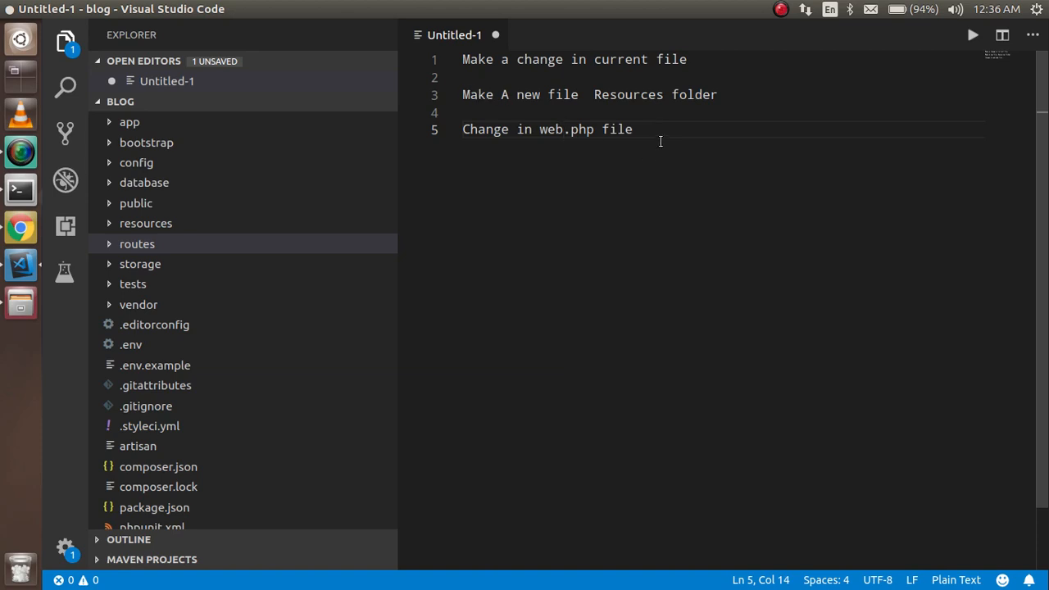
pyautogui.moveTo(666, 114)
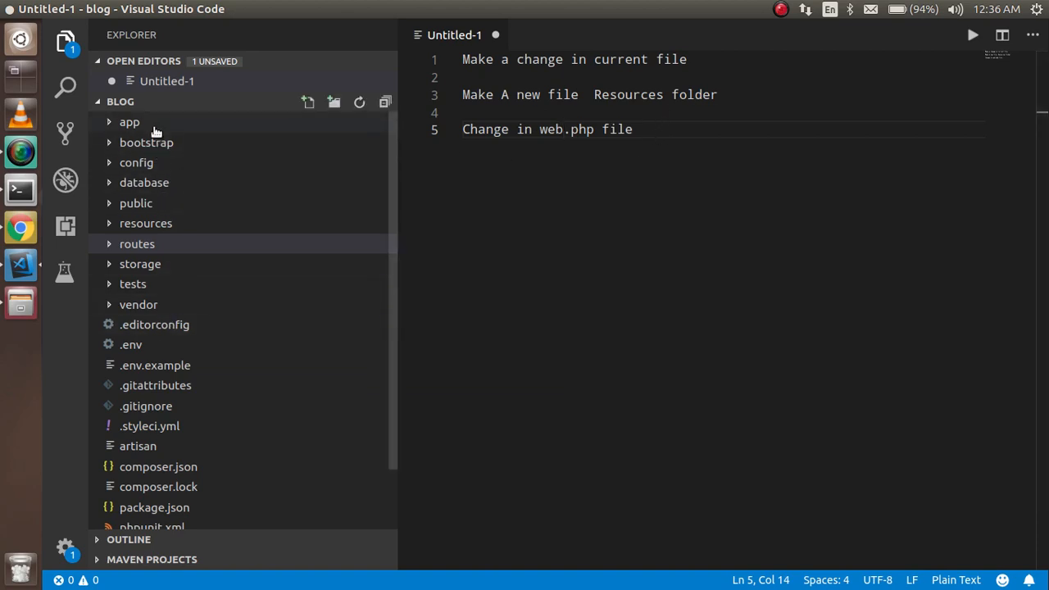
pyautogui.moveTo(130, 121)
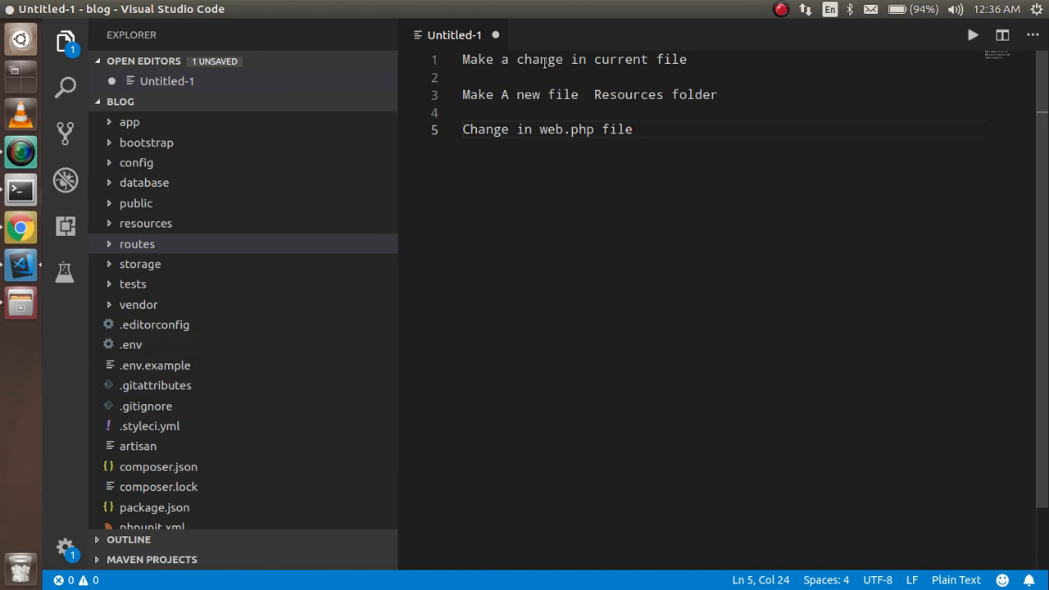
pyautogui.moveTo(144, 223)
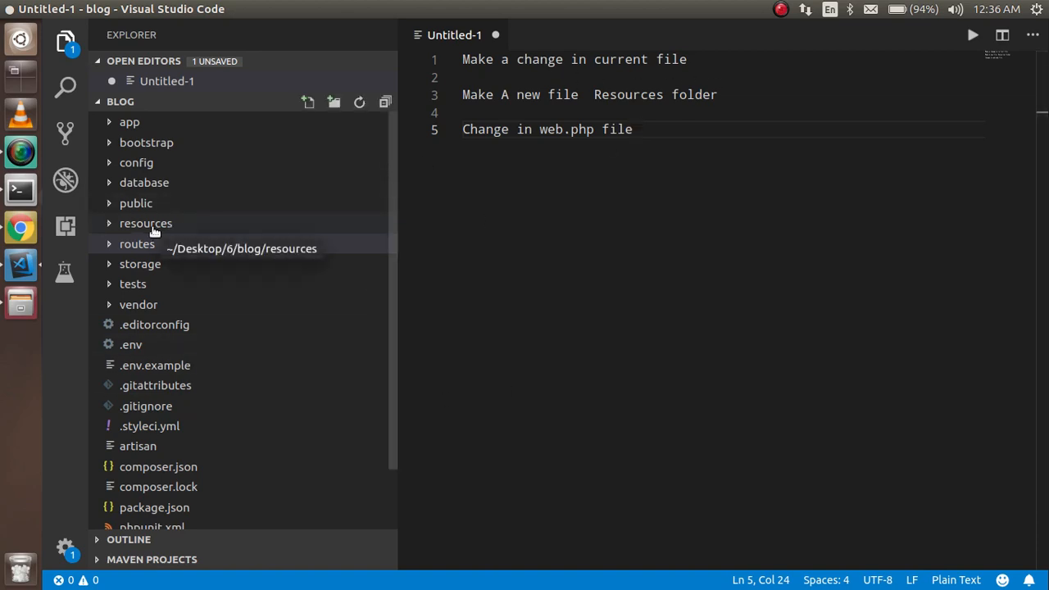
# In welcome.blade.php change the title to 'Laravel step by step', save, and check it in the browser.
pyautogui.click(144, 223)
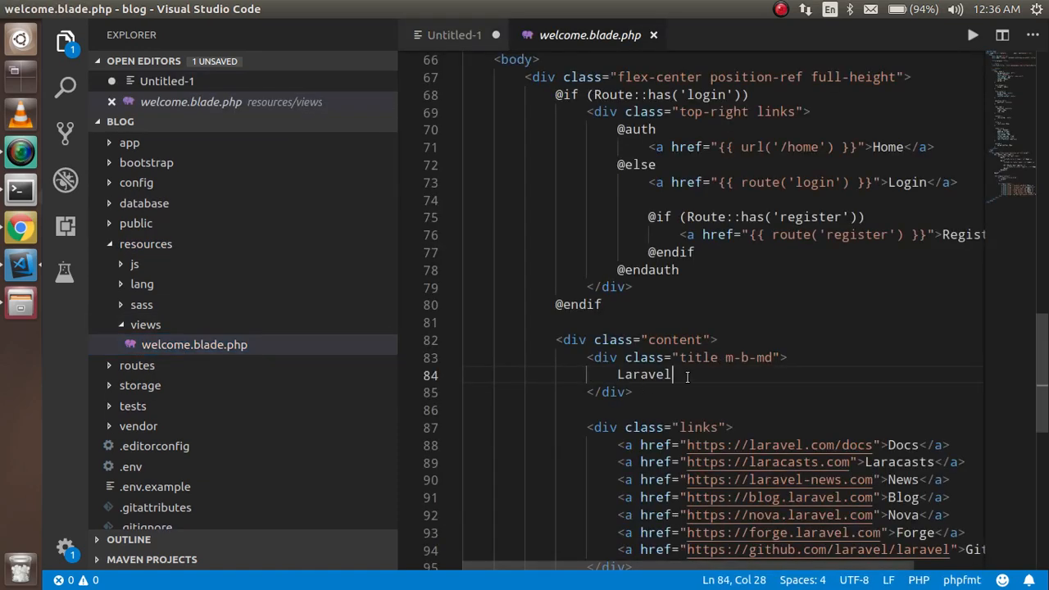
pyautogui.write('st')
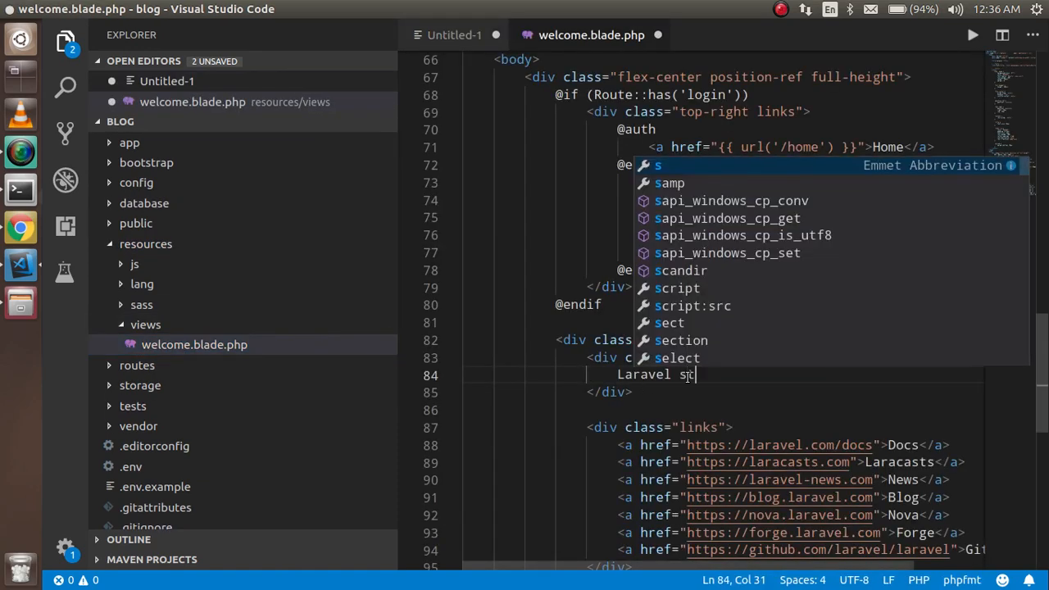
pyautogui.write('tep by ste')
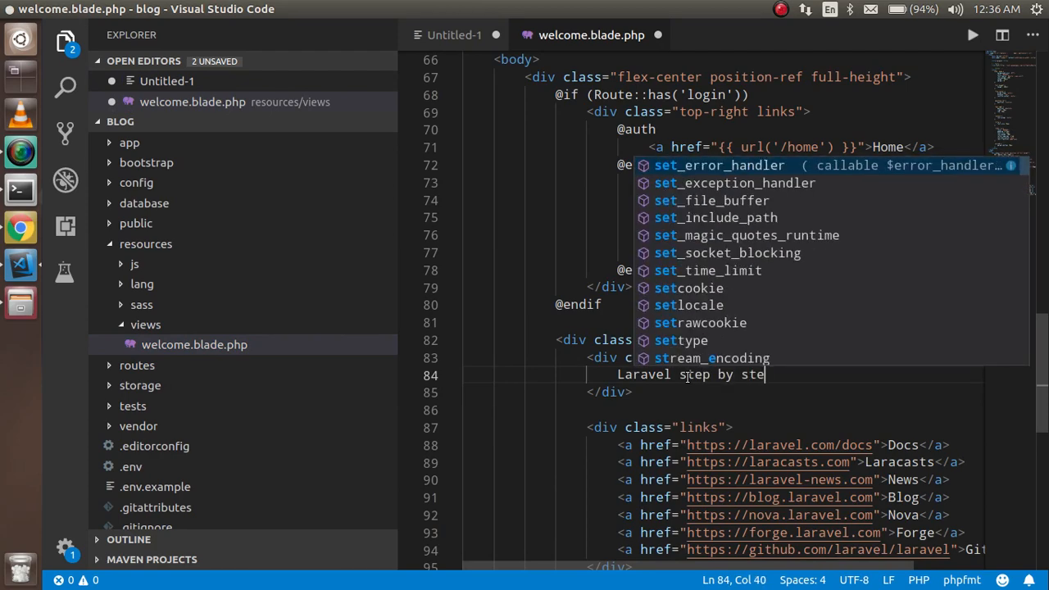
pyautogui.click(19, 226)
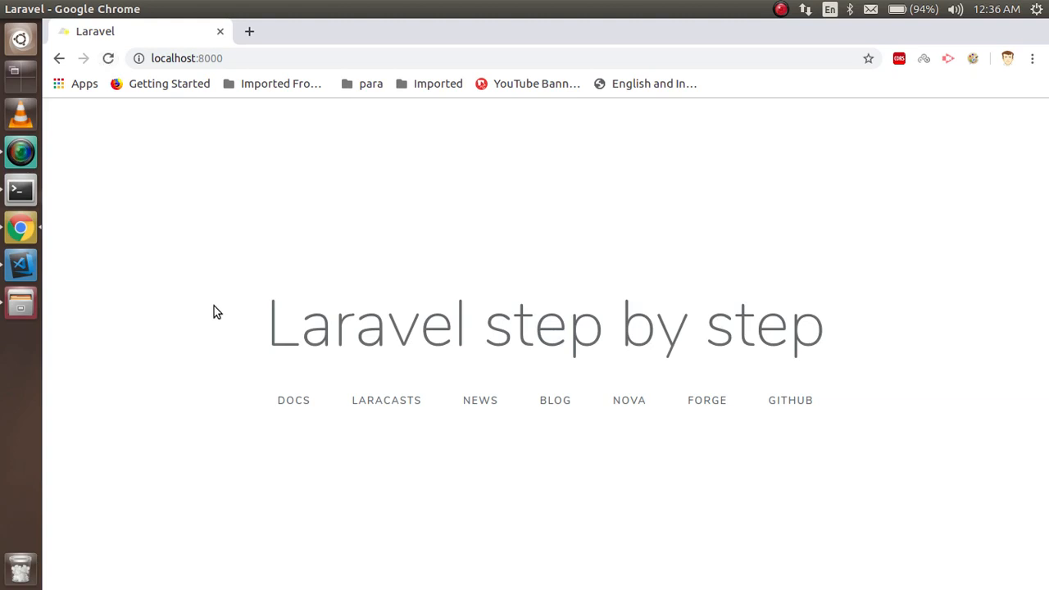
pyautogui.moveTo(769, 351)
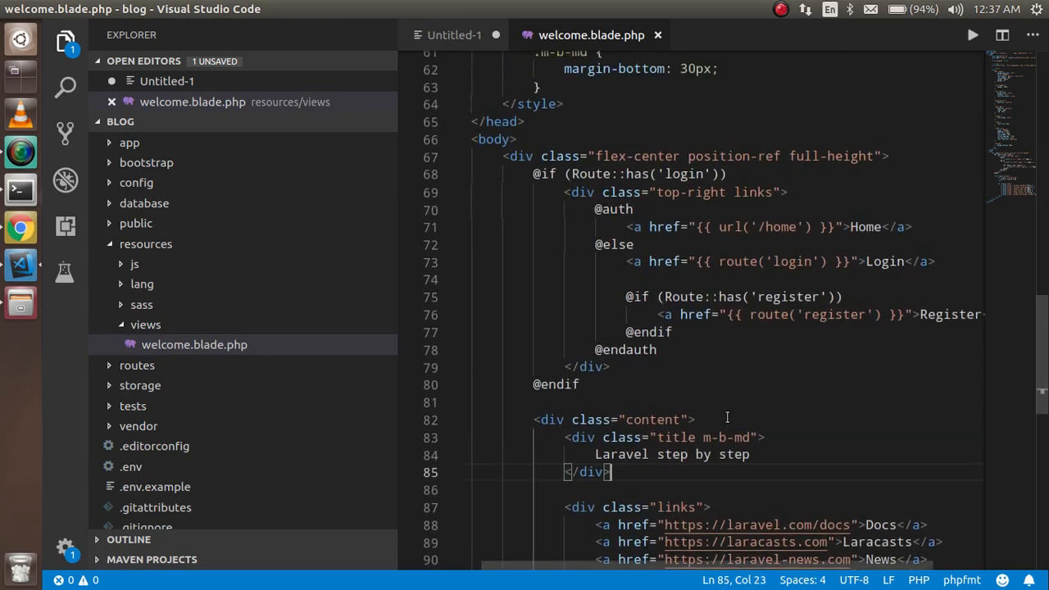
pyautogui.moveTo(639, 79)
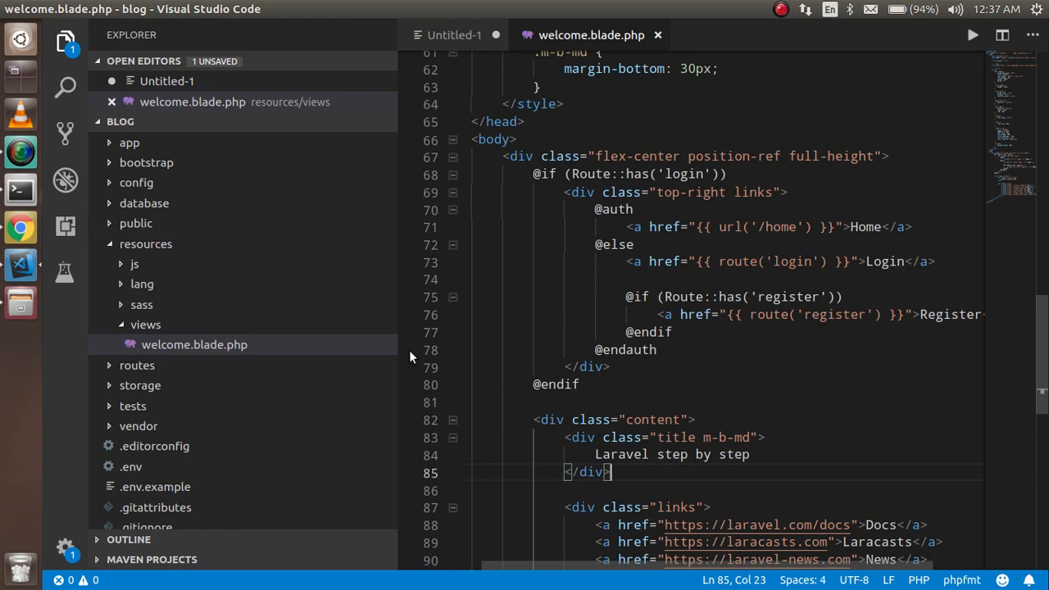
pyautogui.moveTo(613, 400)
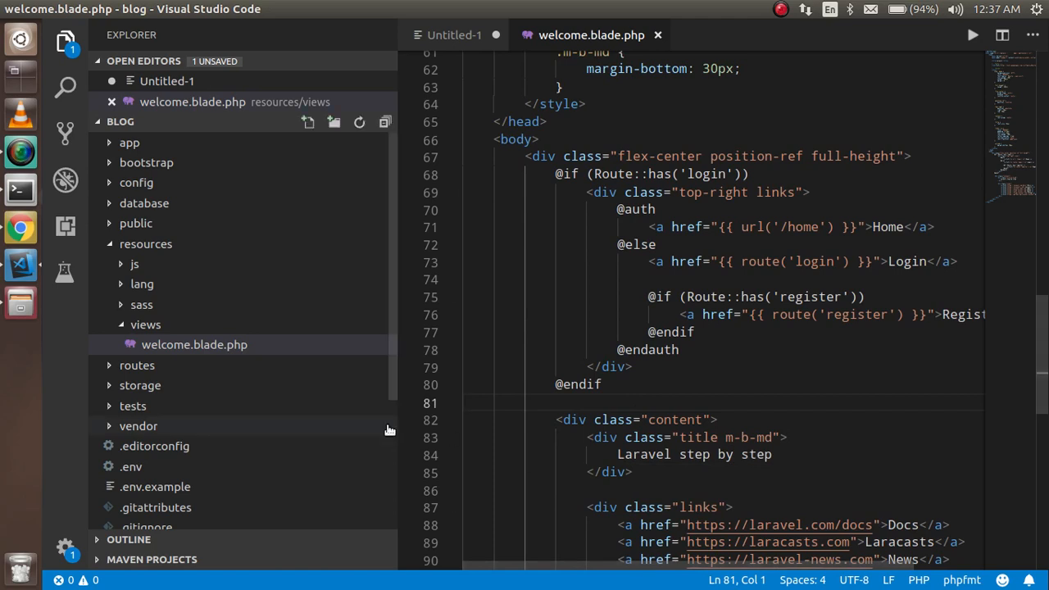
pyautogui.moveTo(146, 325)
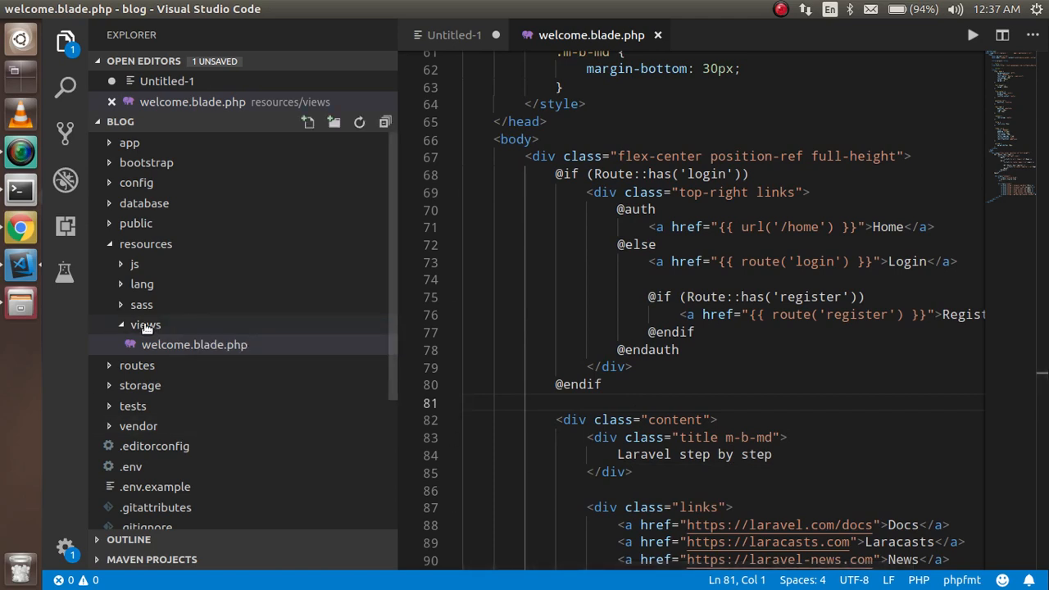
# Create a new youtube.blade.php file inside the views folder.
pyautogui.rightClick(146, 325)
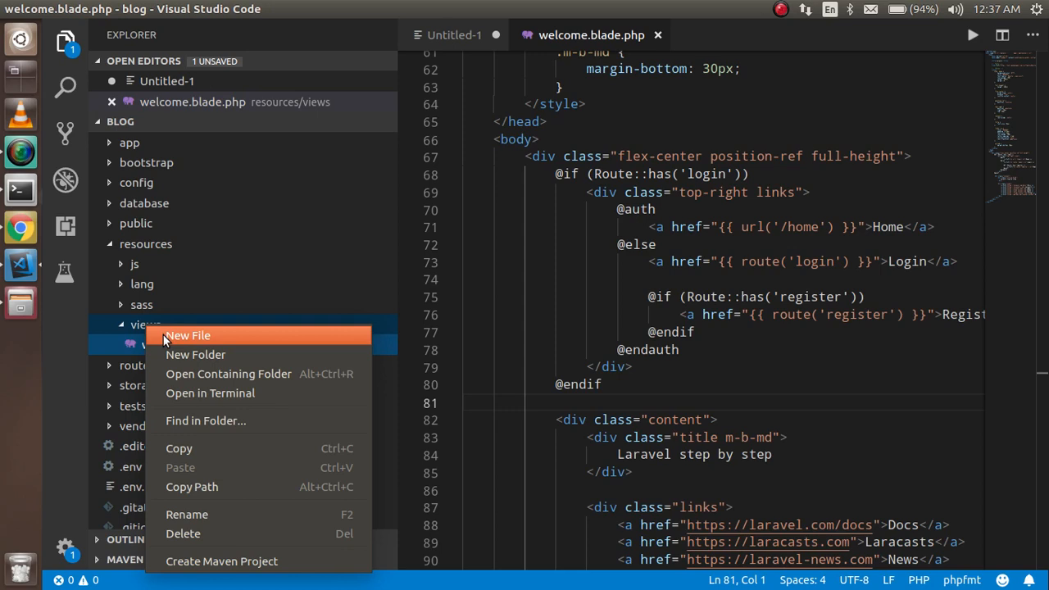
pyautogui.click(187, 335)
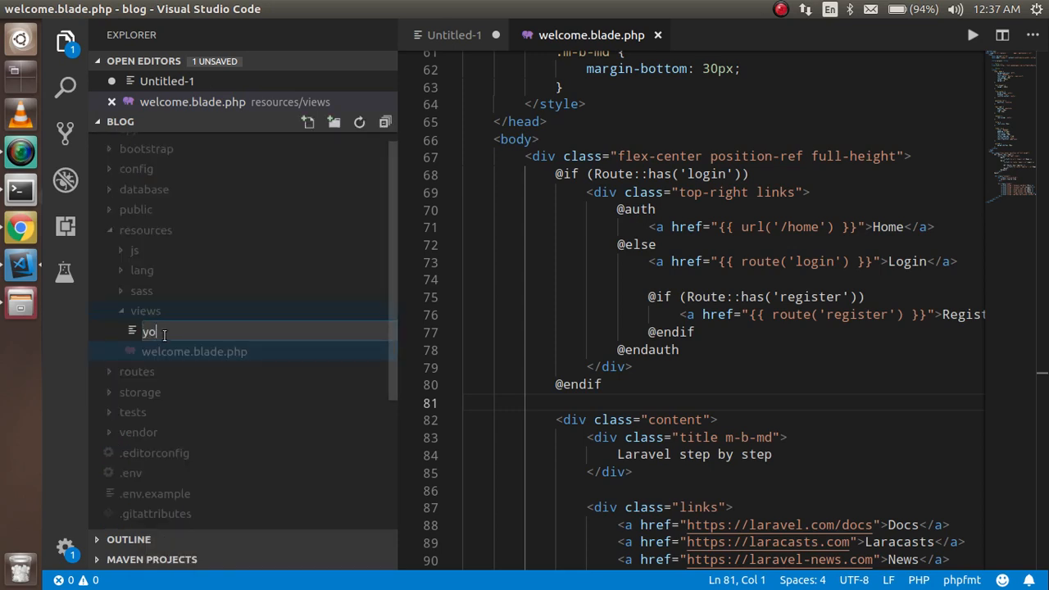
pyautogui.write('utube')
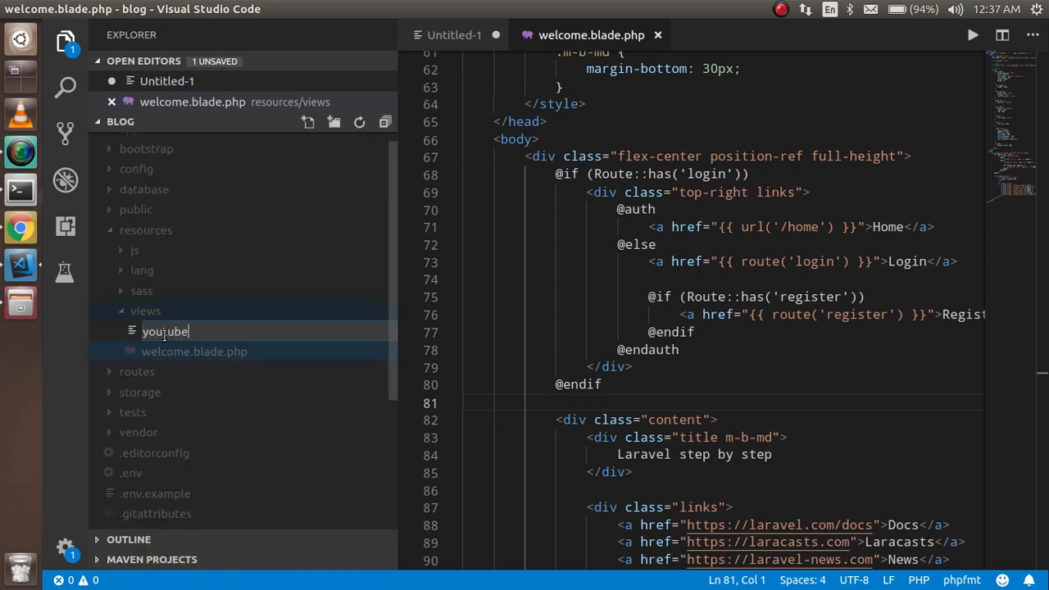
pyautogui.write('.blade.php')
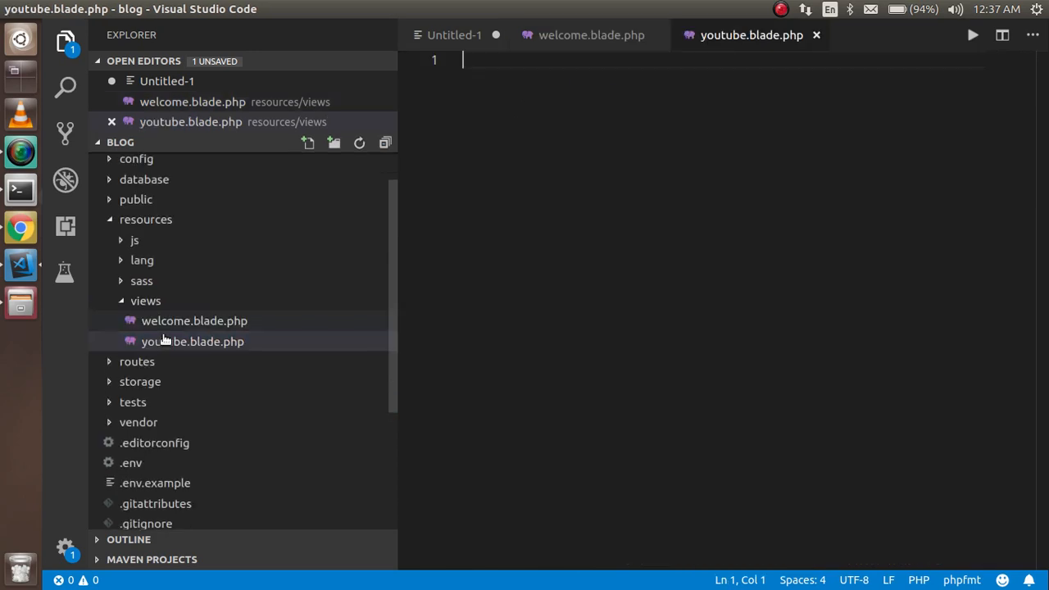
# Add an <h1>Subscribe Me</h1> heading to the view and save it.
pyautogui.write('h')
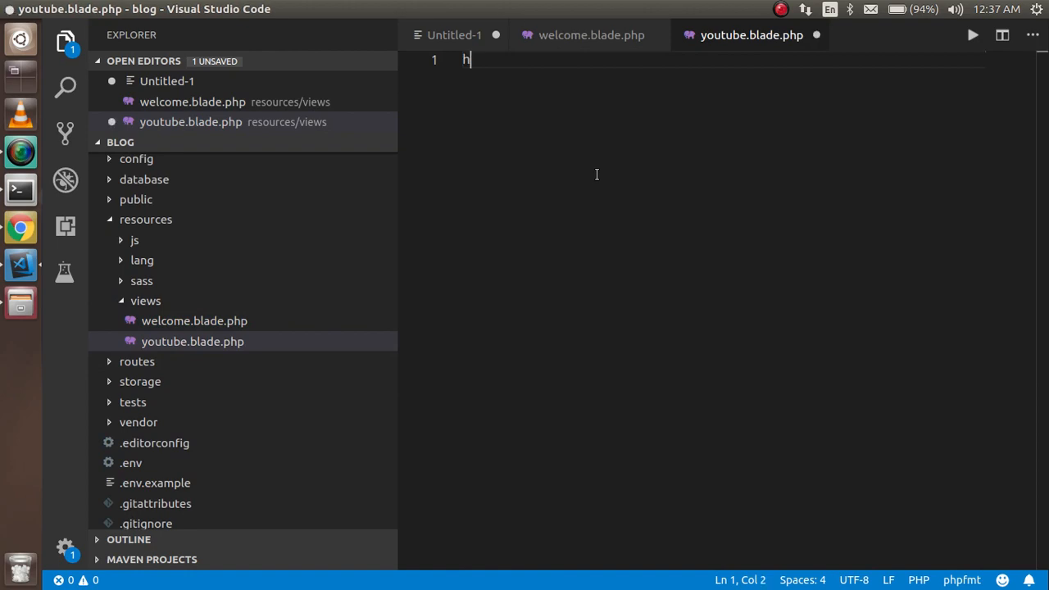
pyautogui.write('1>')
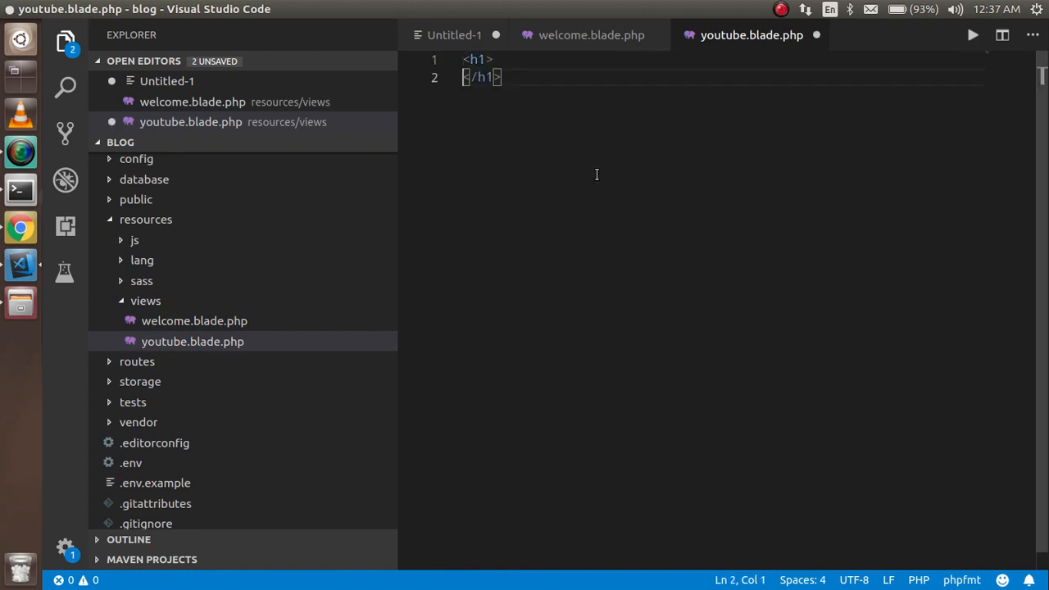
pyautogui.write('S</h1>')
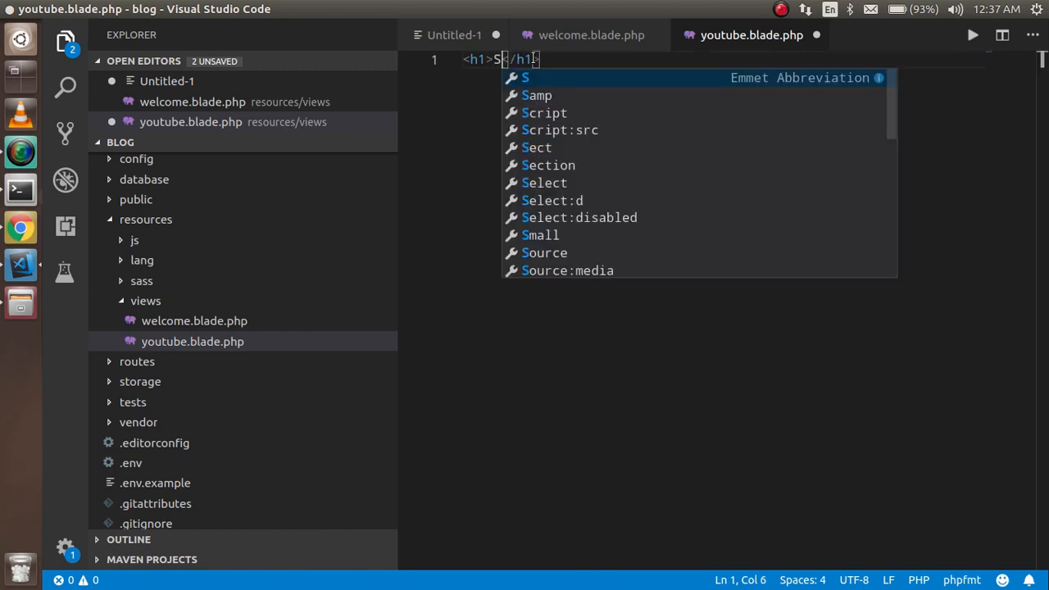
pyautogui.write('ub')
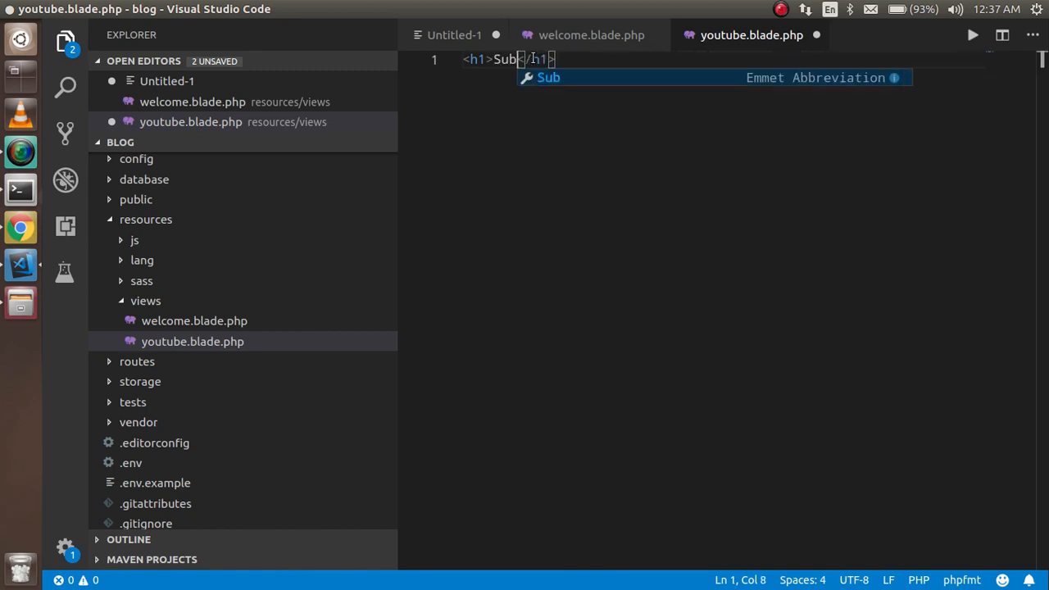
pyautogui.write('scribe')
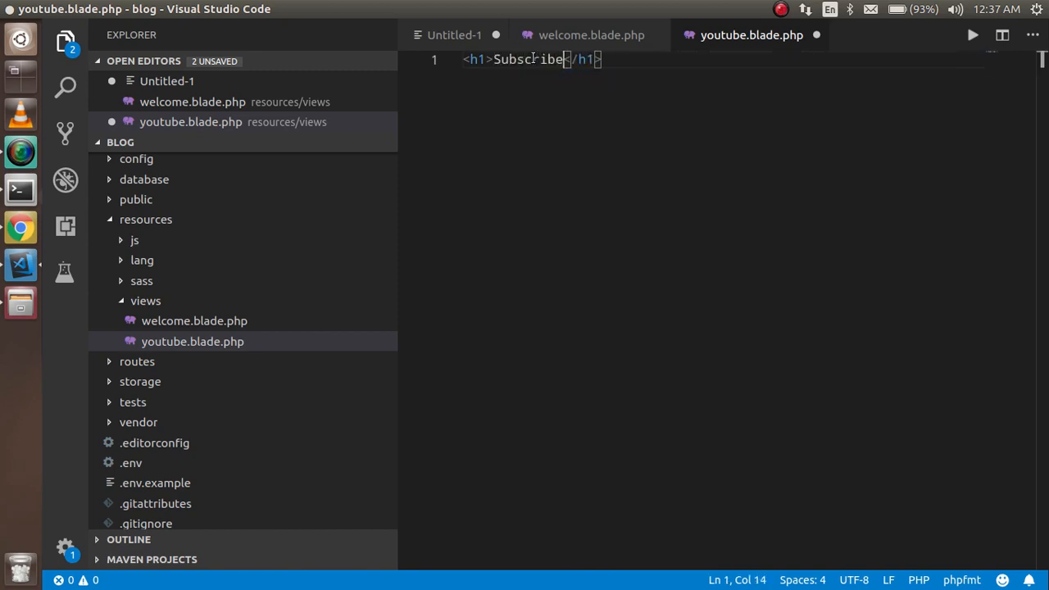
pyautogui.write('me')
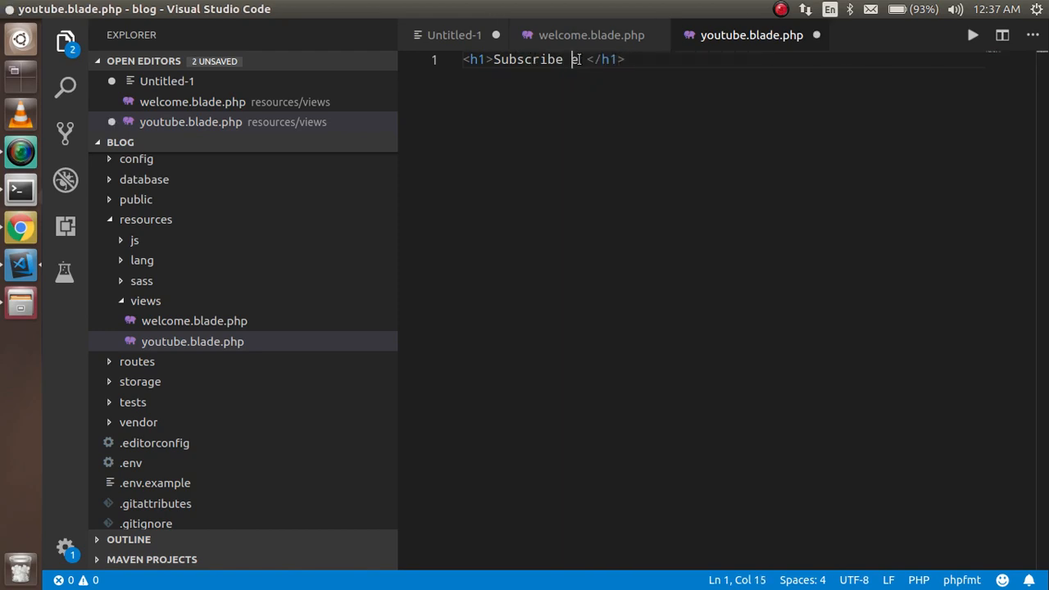
pyautogui.click(20, 226)
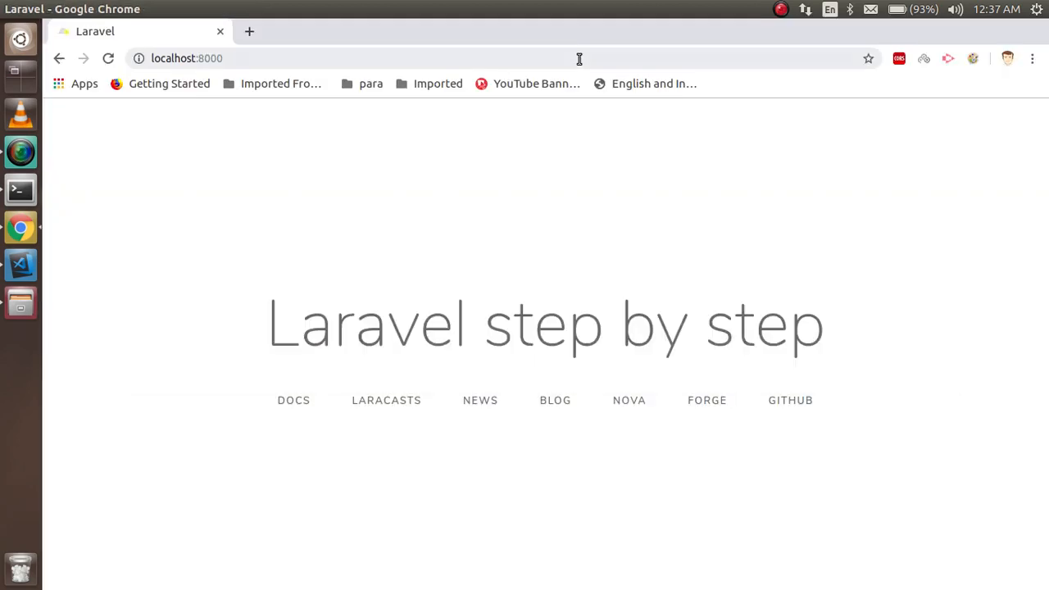
pyautogui.click(19, 265)
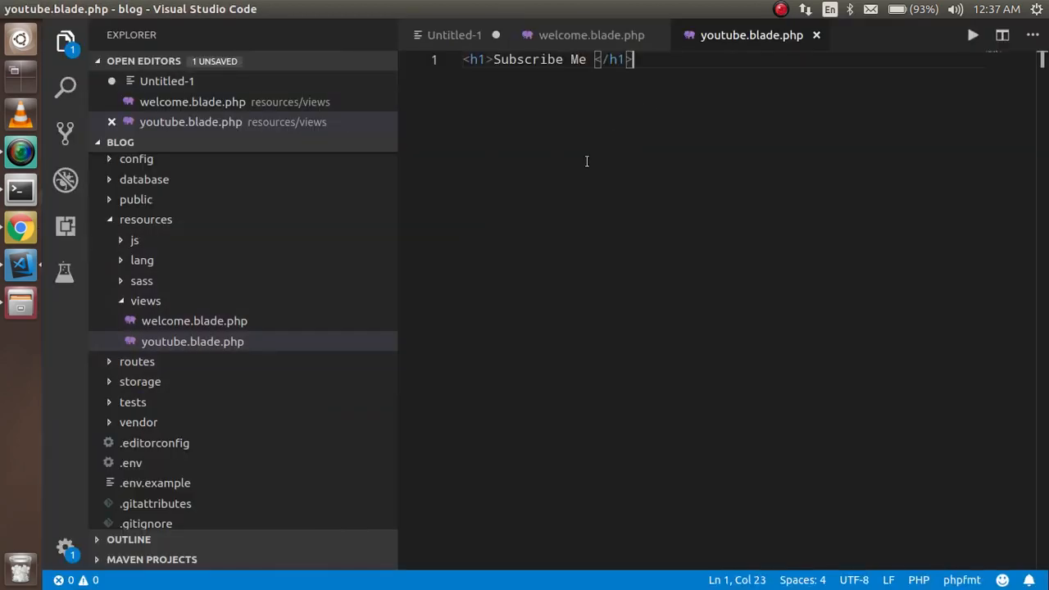
pyautogui.moveTo(173, 394)
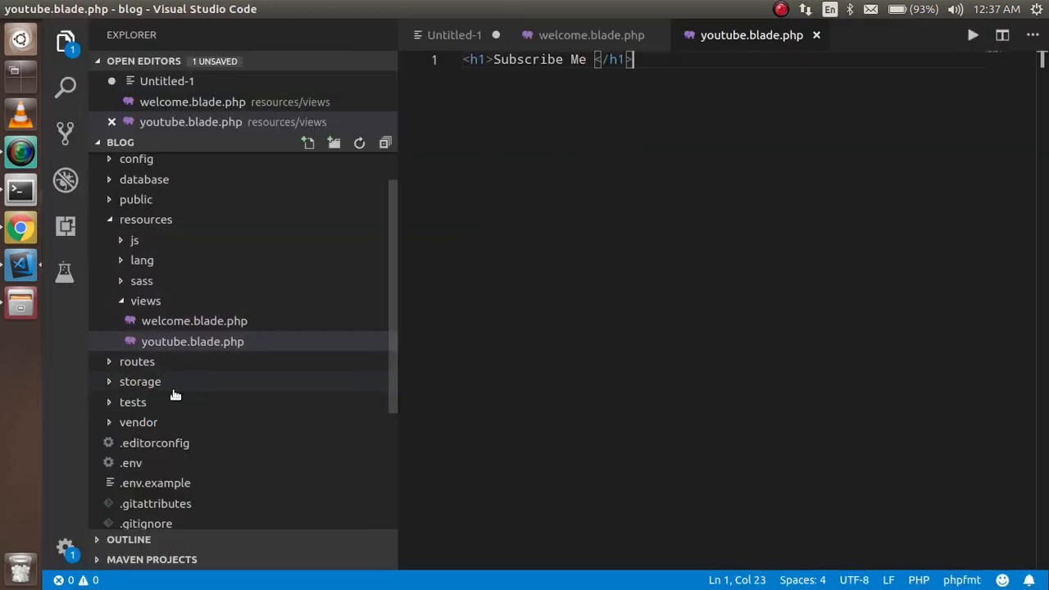
# In routes/web.php make the root route return view('youtube') instead of 'welcome' and save.
pyautogui.click(138, 363)
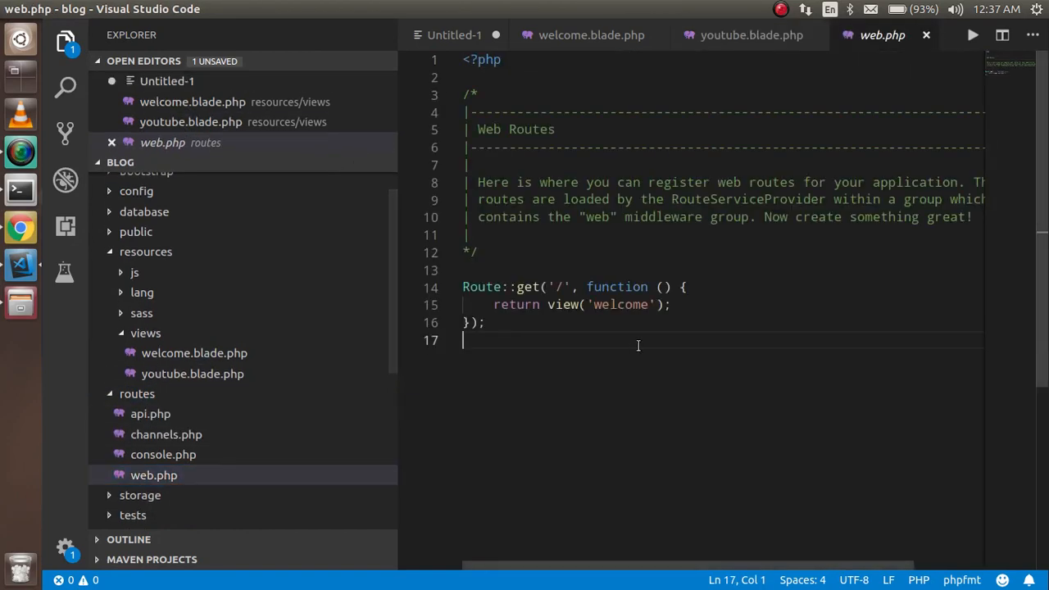
pyautogui.doubleClick(621, 303)
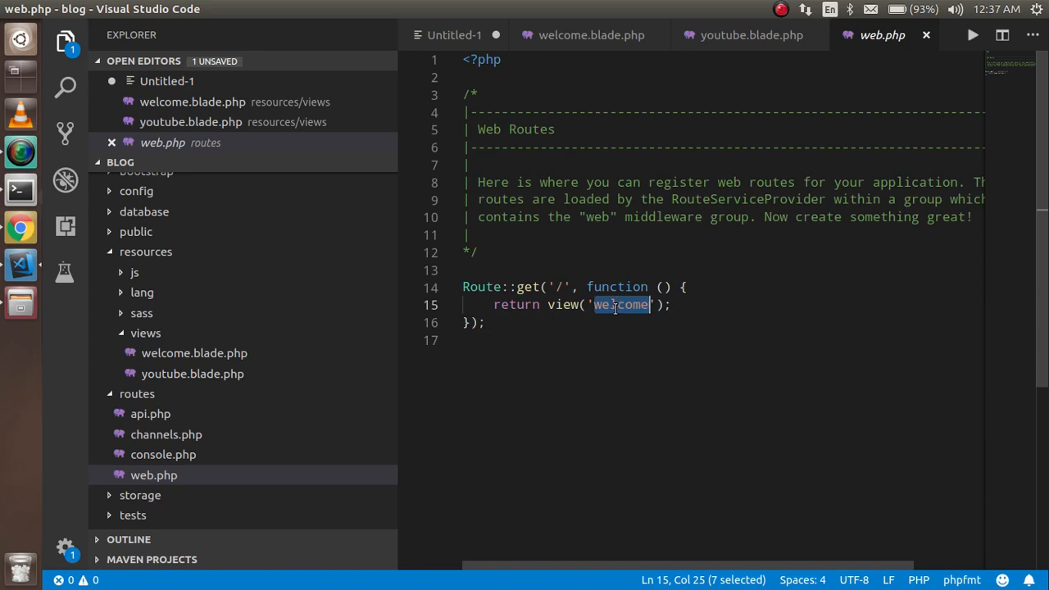
pyautogui.write('youtube')
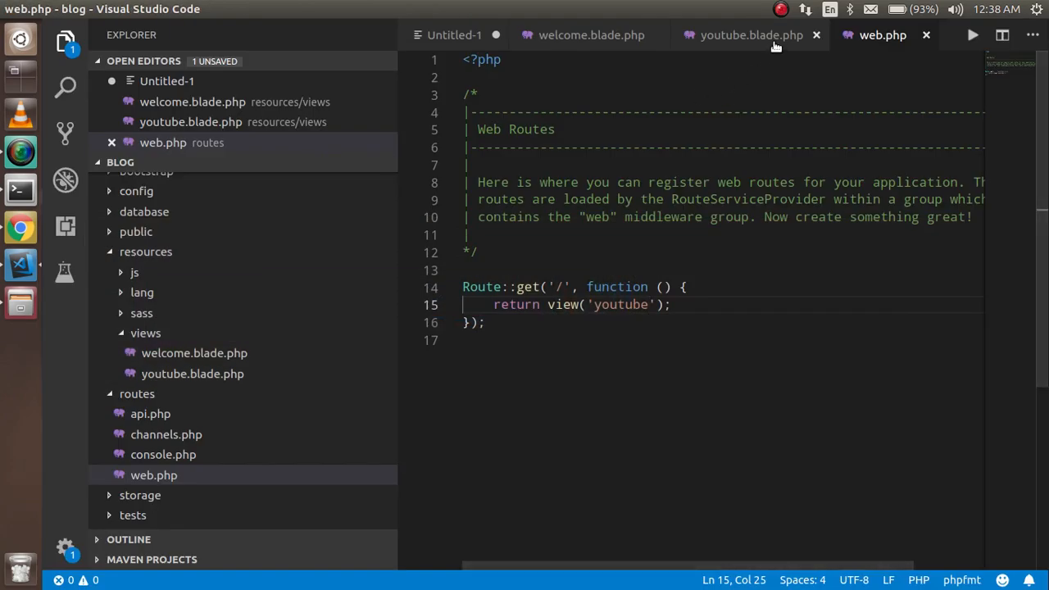
pyautogui.click(751, 34)
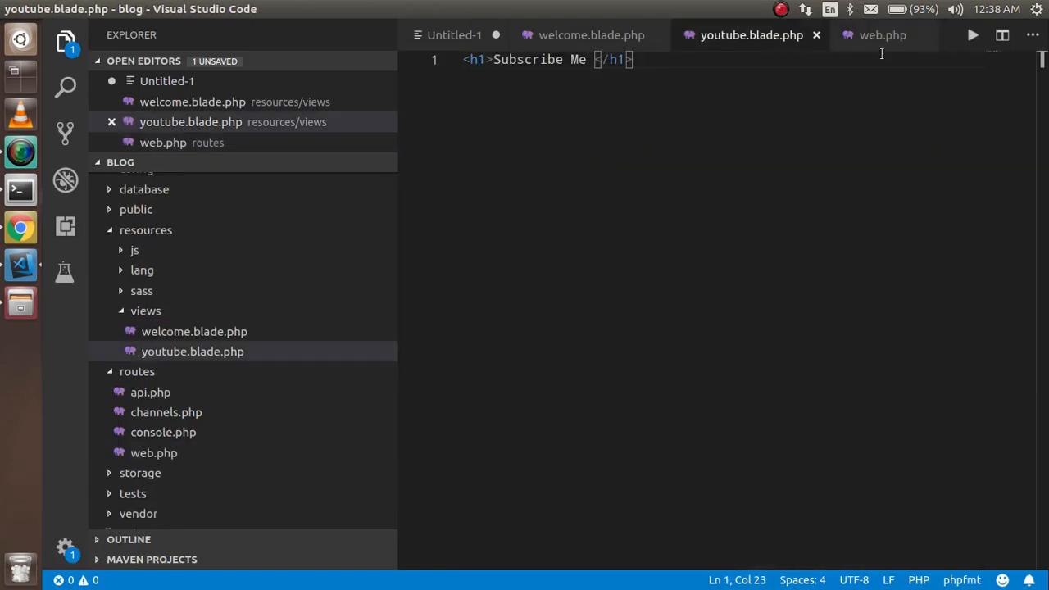
pyautogui.click(882, 34)
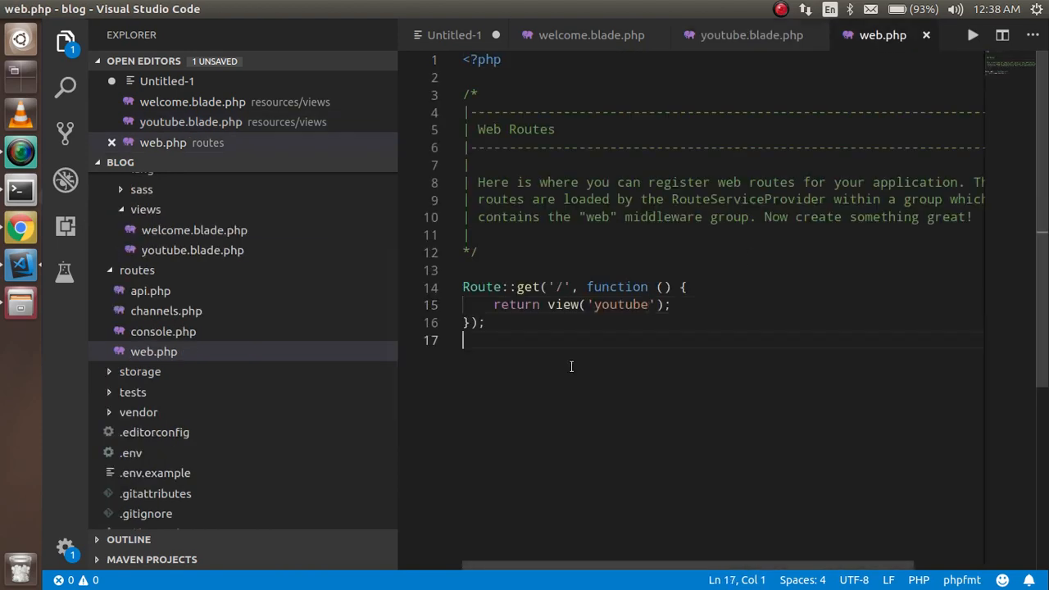
pyautogui.moveTo(730, 46)
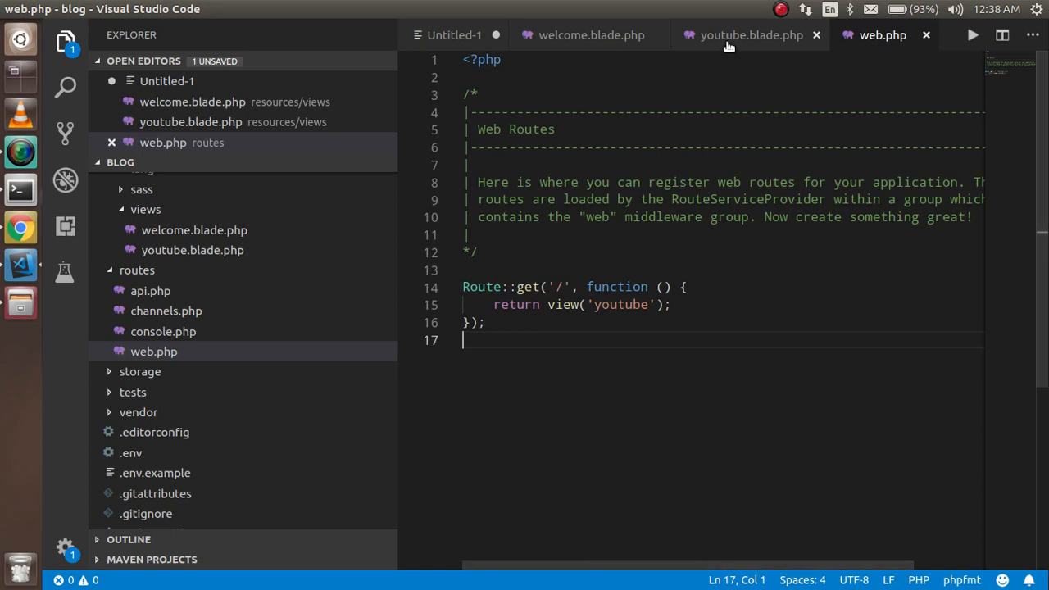
pyautogui.click(751, 35)
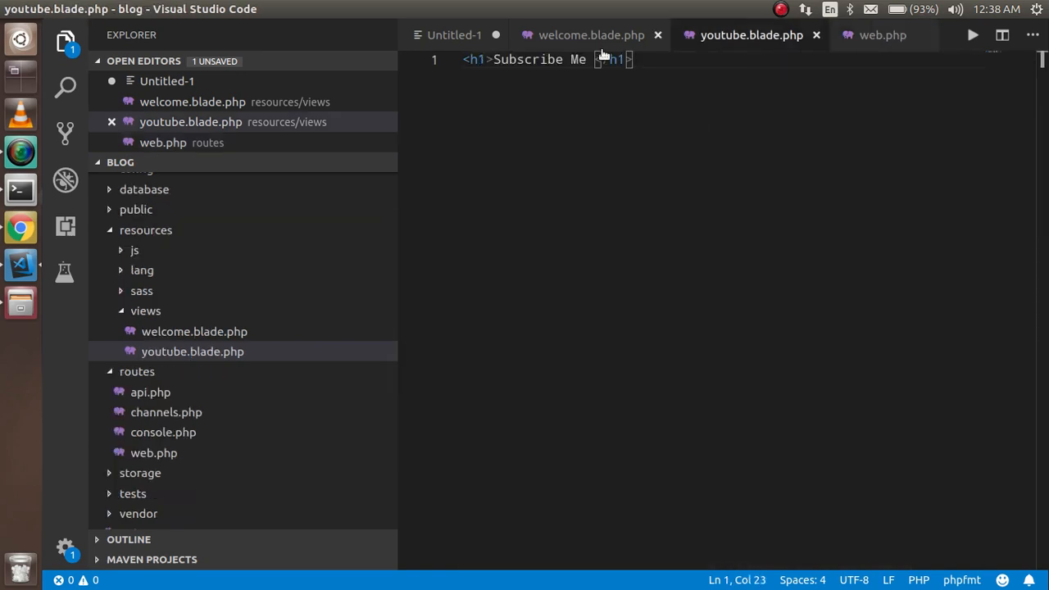
# Reload localhost:8000 in Chrome to see 'Subscribe Me' above 'Laravel step by step'.
pyautogui.click(591, 34)
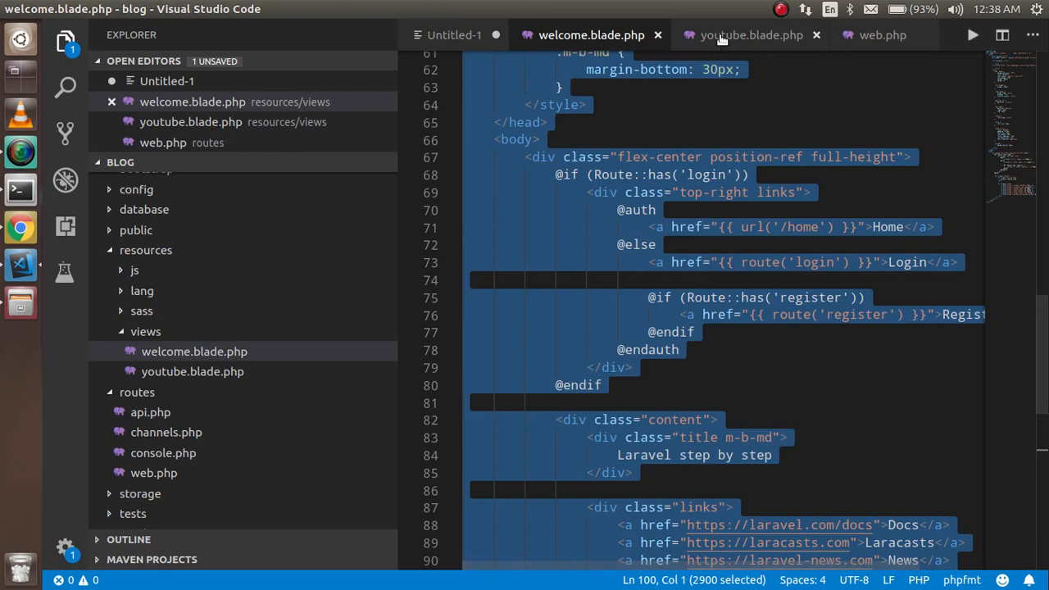
pyautogui.click(751, 34)
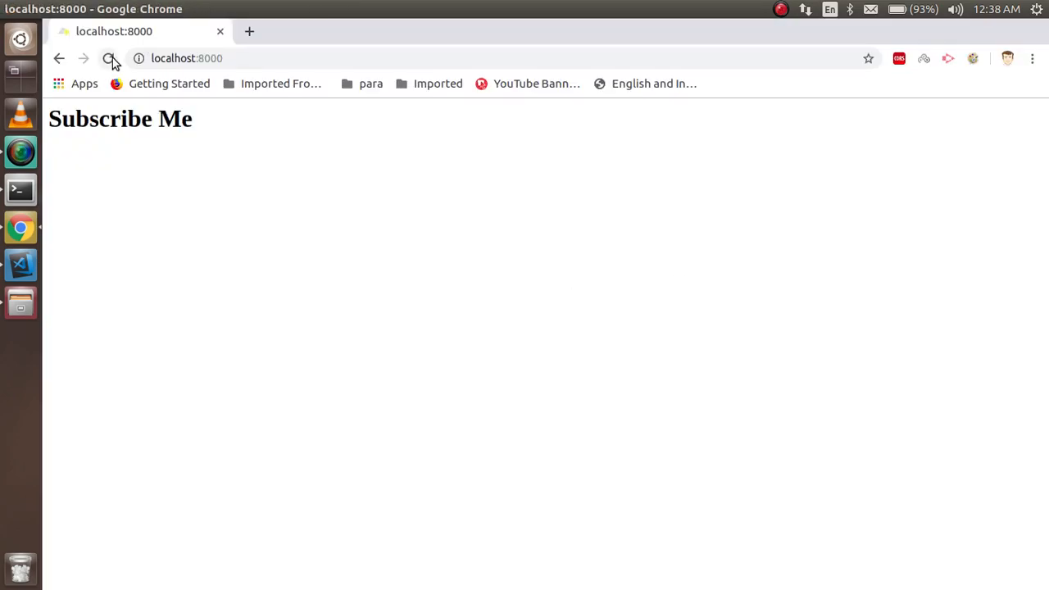
pyautogui.click(108, 59)
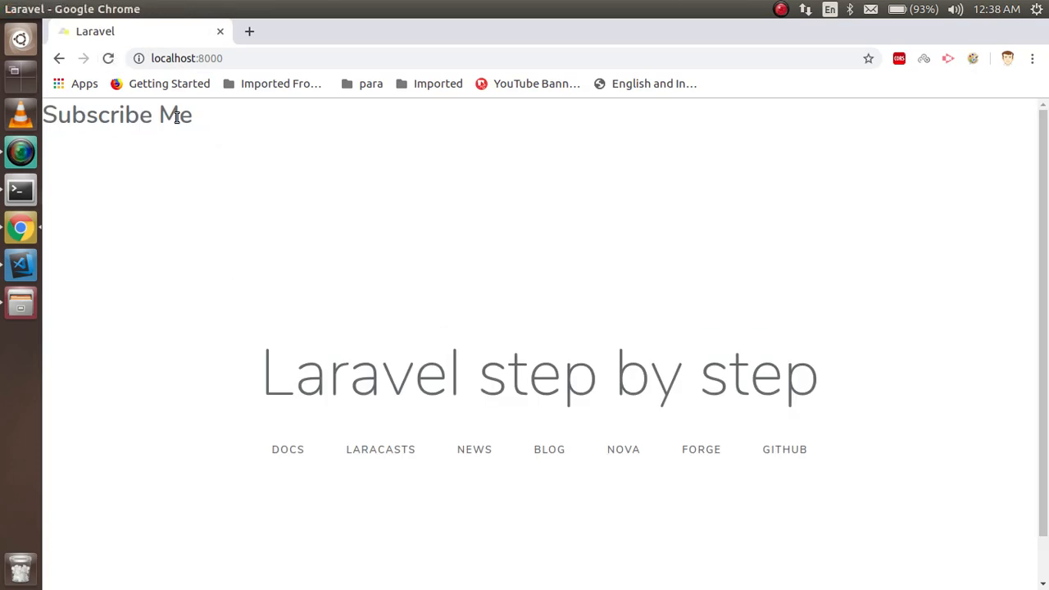
pyautogui.moveTo(282, 374); pyautogui.dragTo(610, 374)
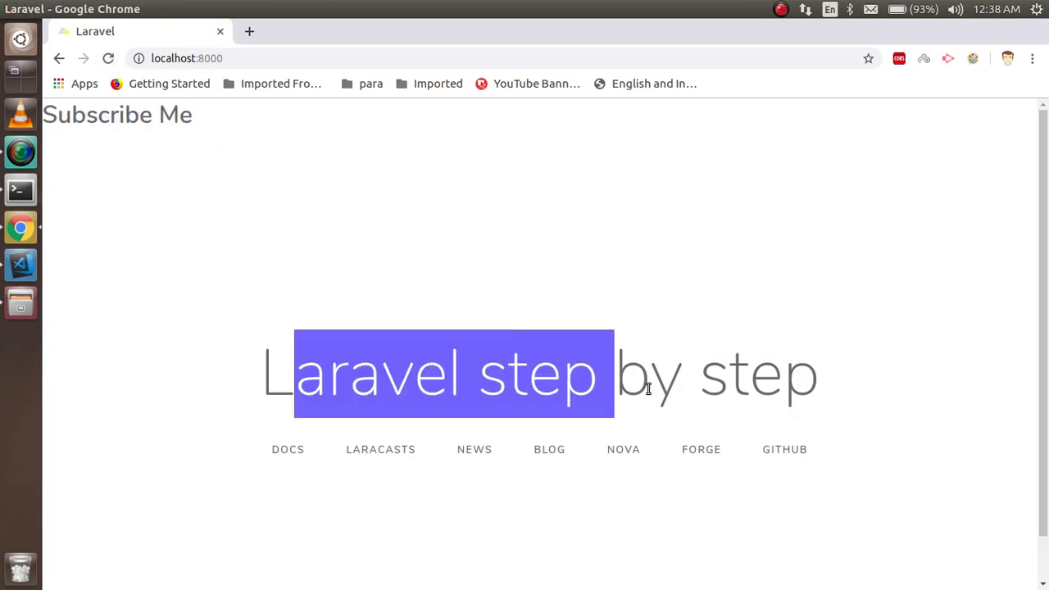
pyautogui.click(685, 384)
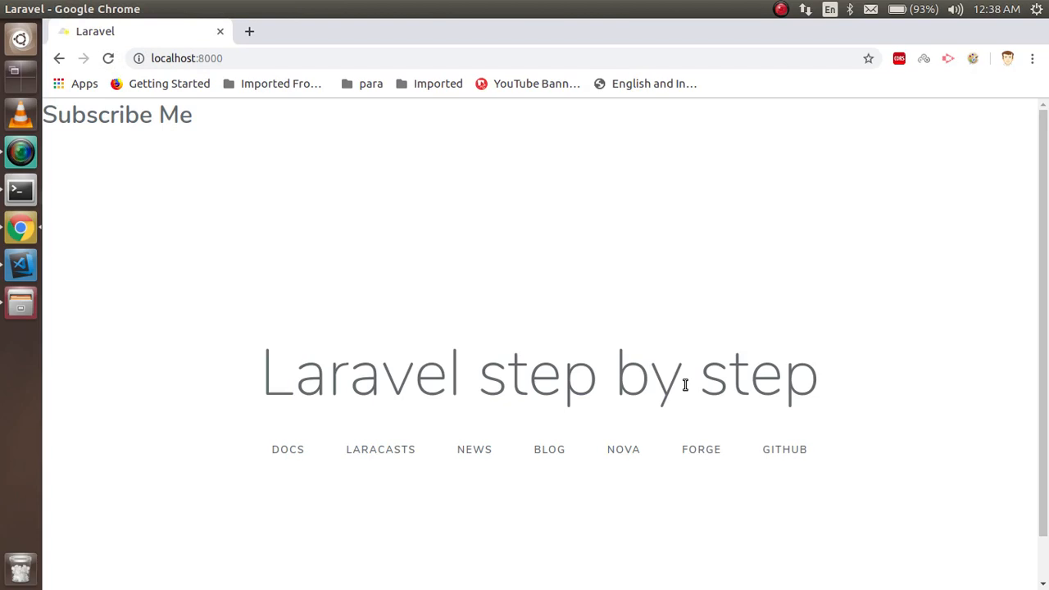
pyautogui.moveTo(132, 291)
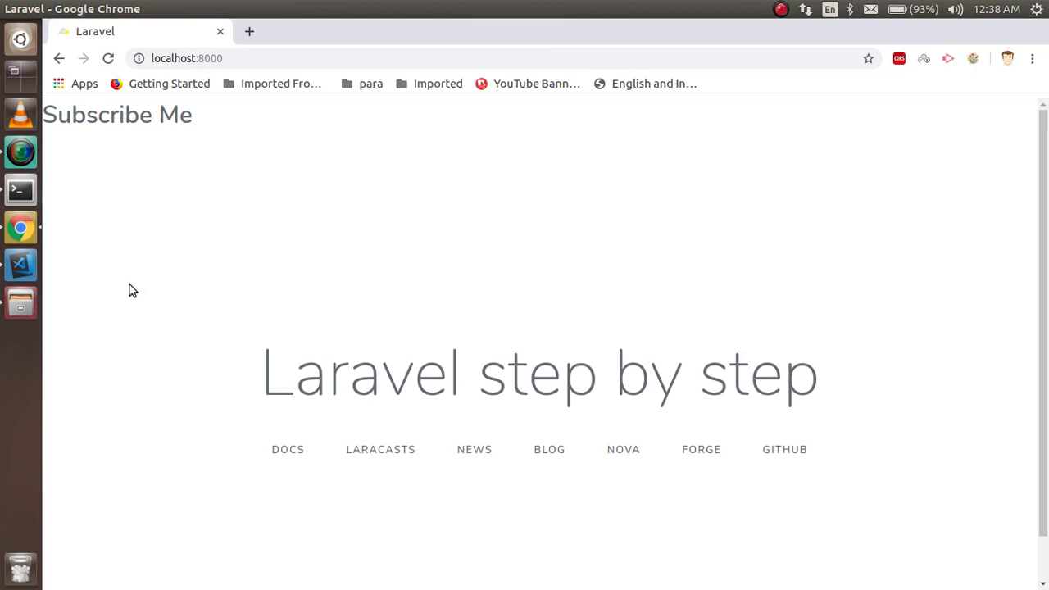
pyautogui.moveTo(20, 264)
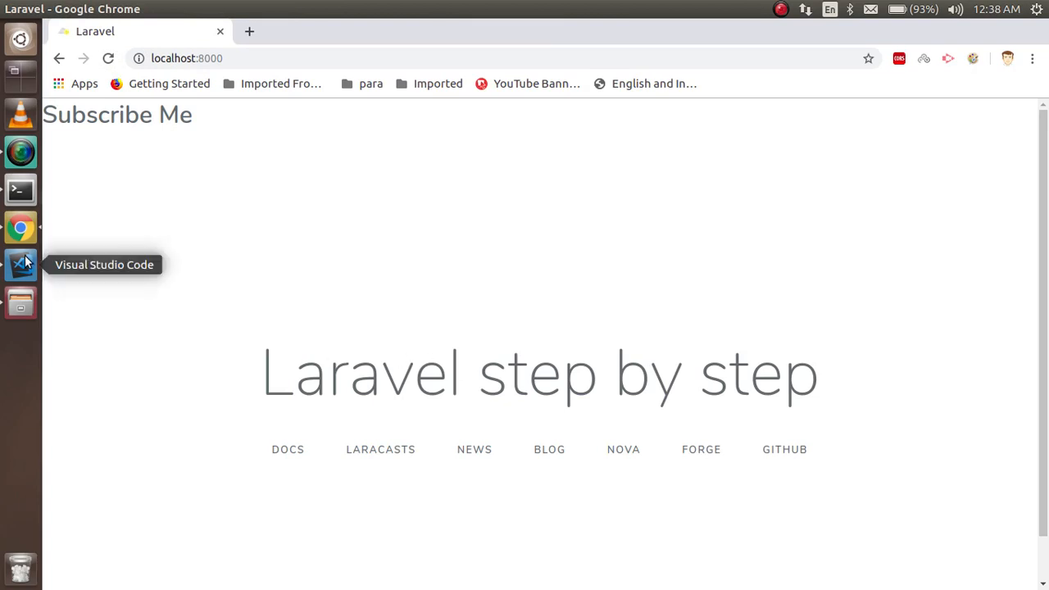